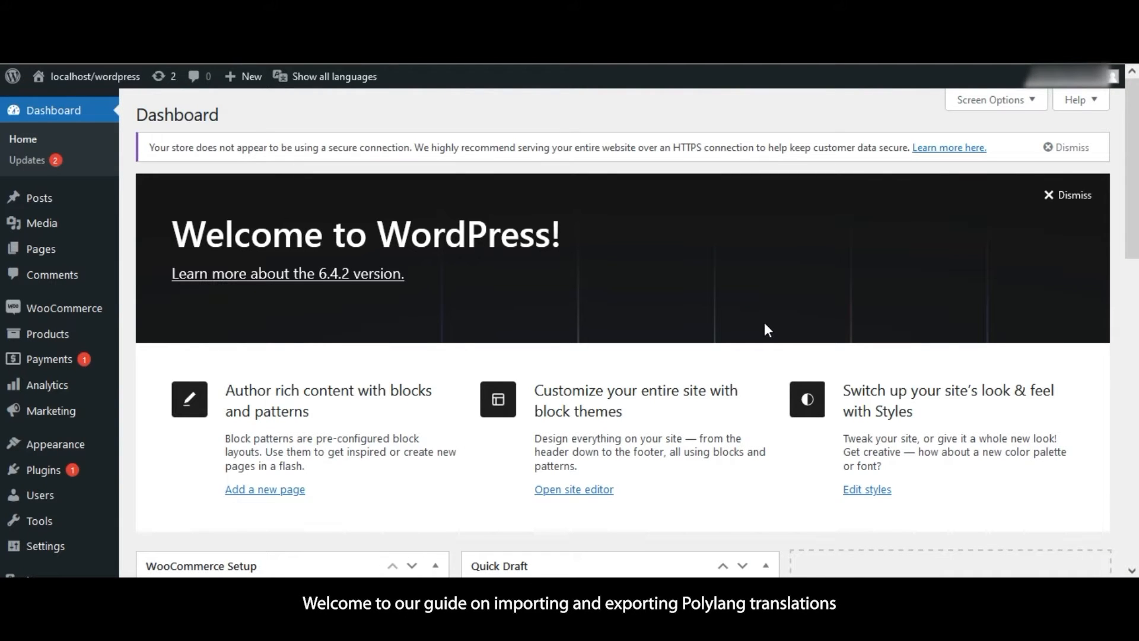
{"action": "mouse_move", "coordinate": [730, 318]}
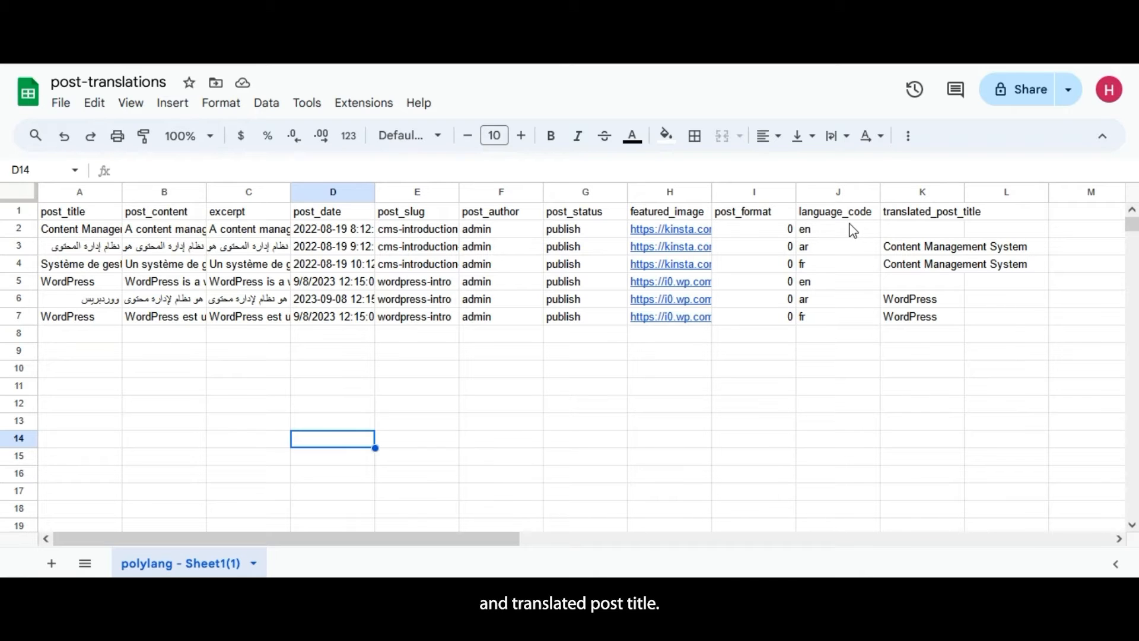
{"action": "mouse_move", "coordinate": [901, 226]}
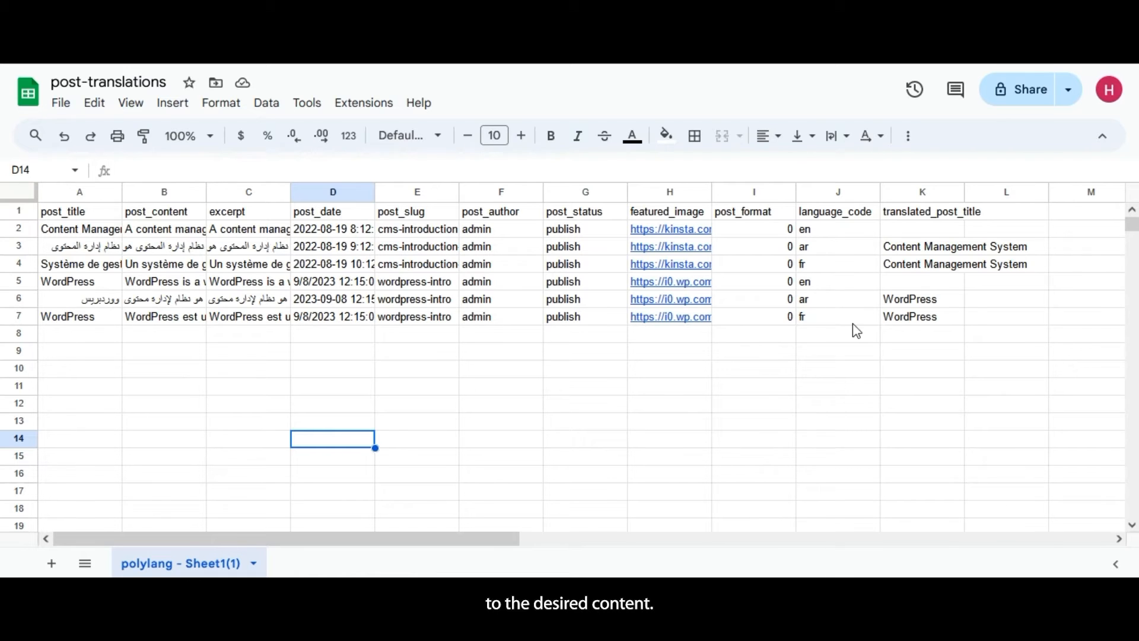
Inspect the first translated post title 'Content Management System', then return to WordPress admin.
{"action": "left_click", "coordinate": [80, 228]}
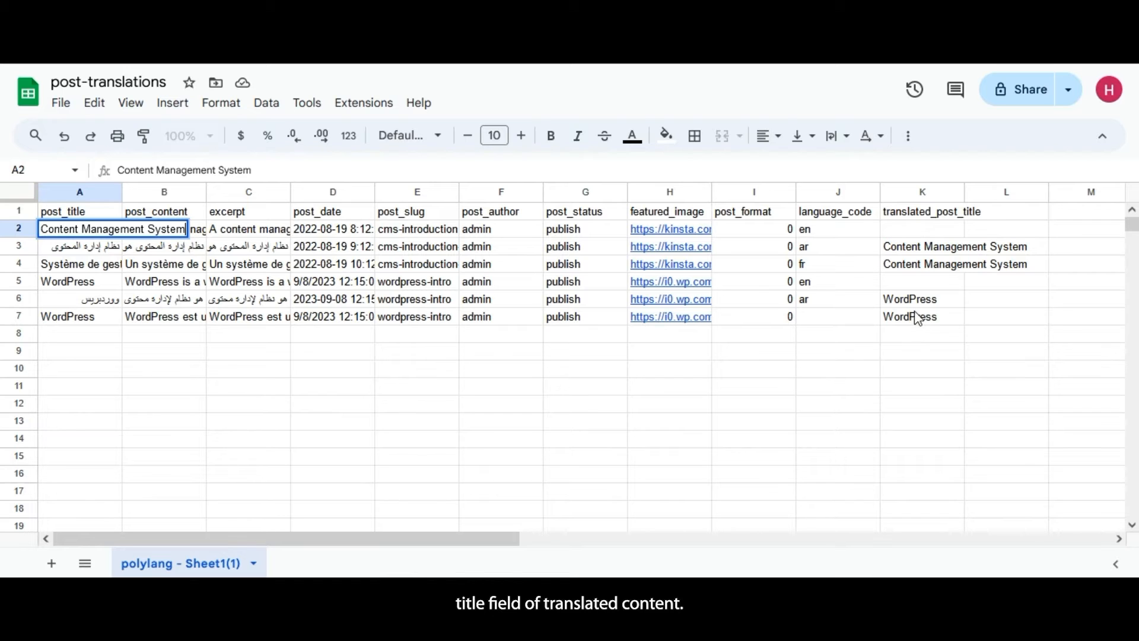
{"action": "left_click", "coordinate": [922, 229]}
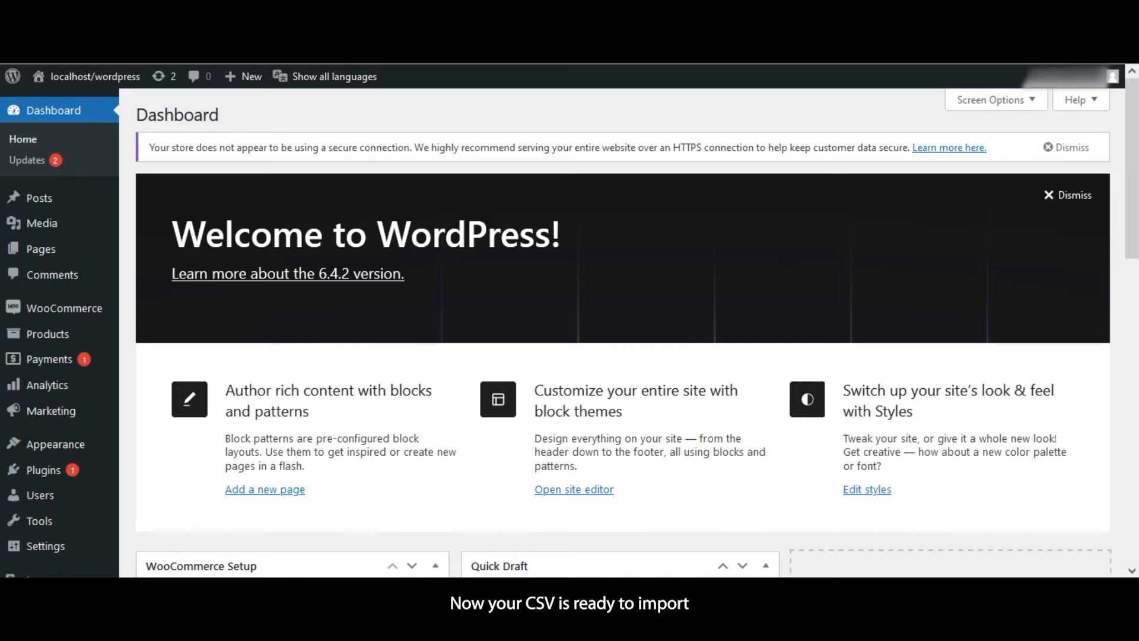
Upload the post-translations CSV as a New Item import of type Posts.
{"action": "scroll", "scroll_direction": "down", "scroll_amount": 3}
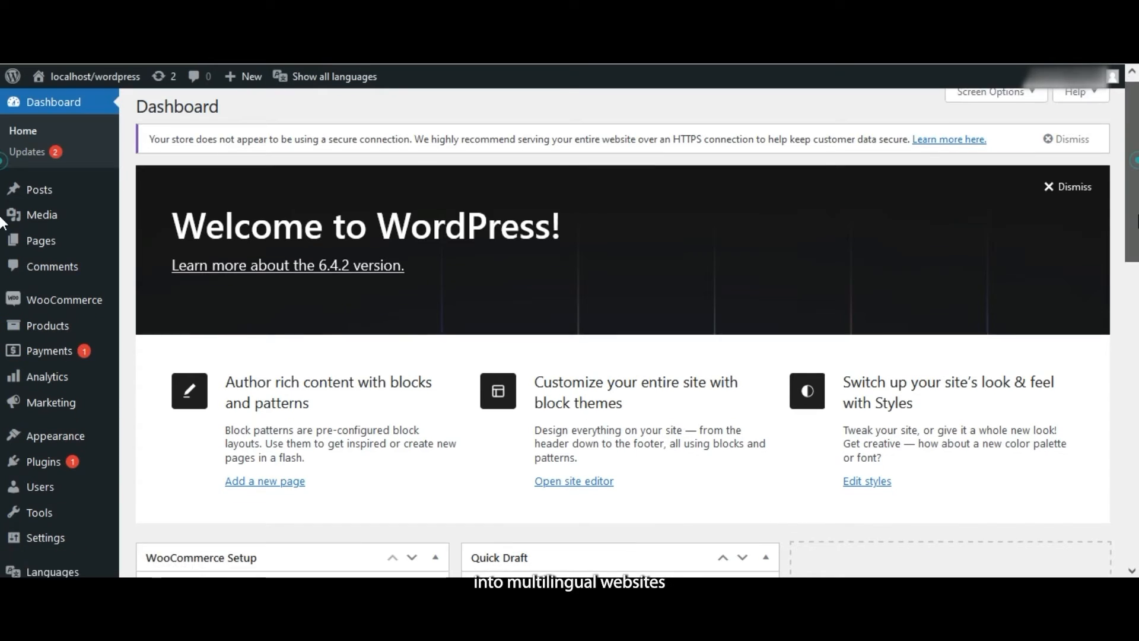
{"action": "scroll", "scroll_direction": "down", "scroll_amount": 3}
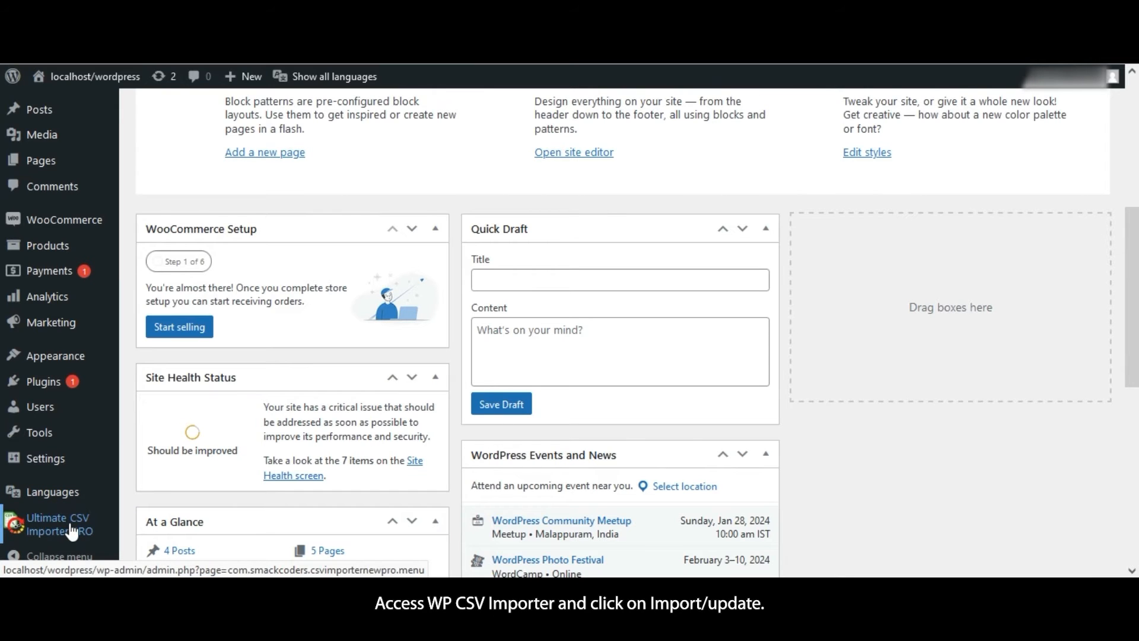
{"action": "left_click", "coordinate": [58, 525]}
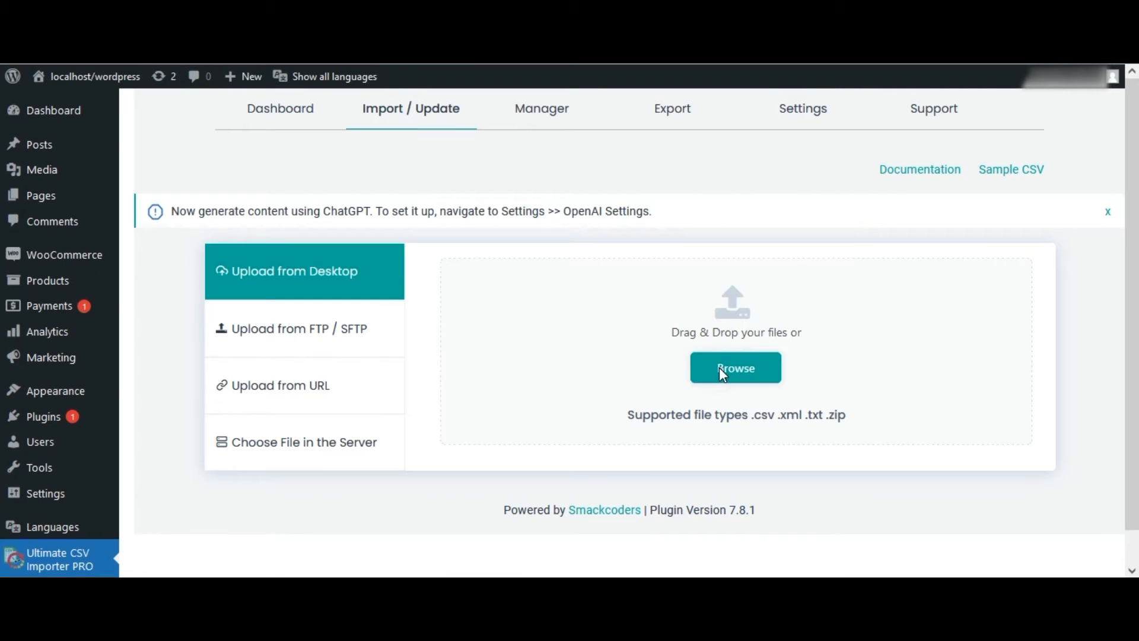
{"action": "left_click", "coordinate": [734, 368]}
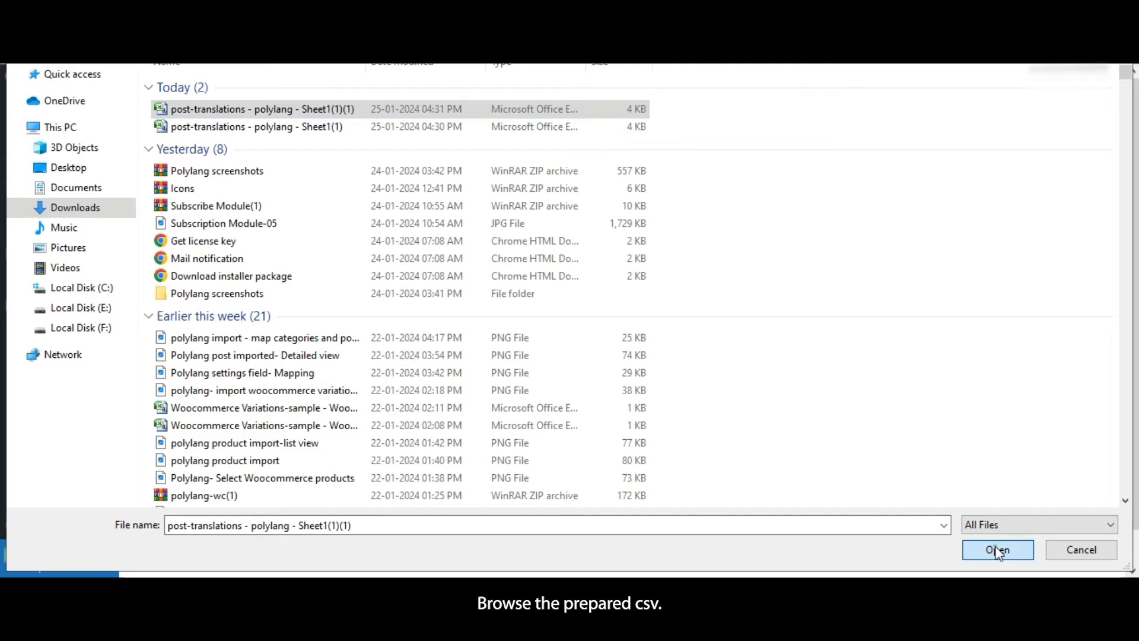
{"action": "left_click", "coordinate": [998, 549]}
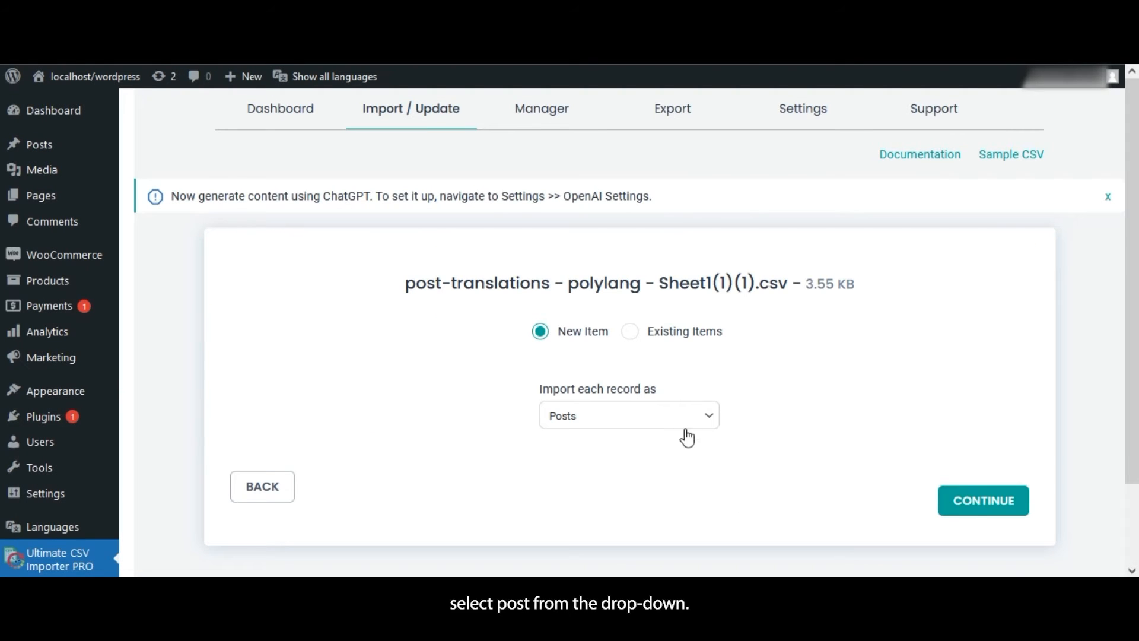
{"action": "left_click", "coordinate": [629, 416]}
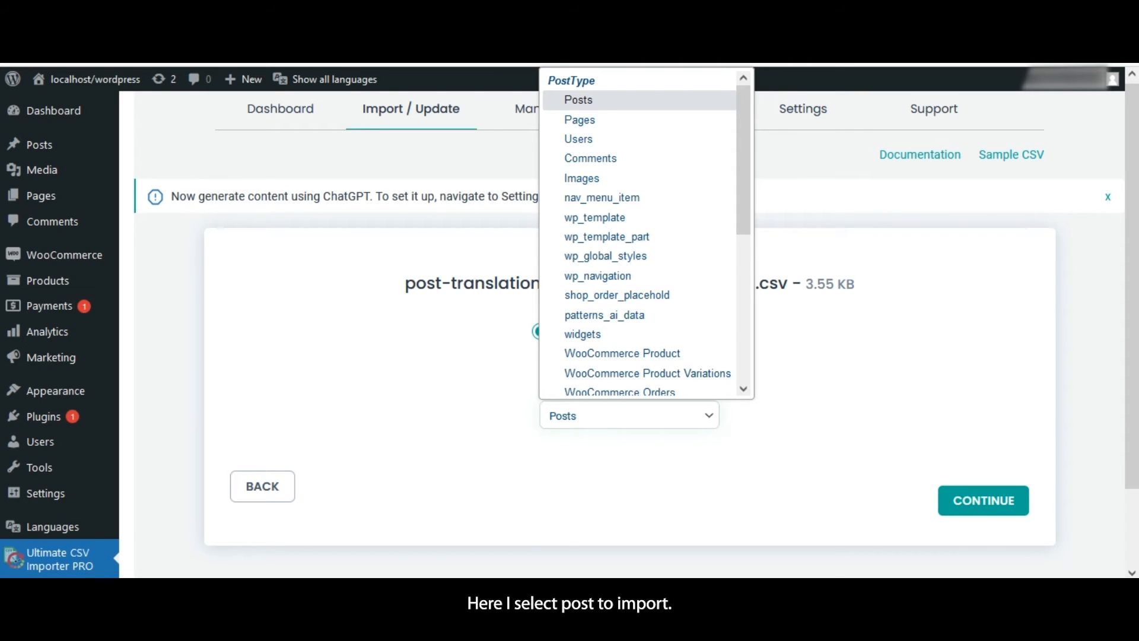
{"action": "left_click", "coordinate": [578, 100]}
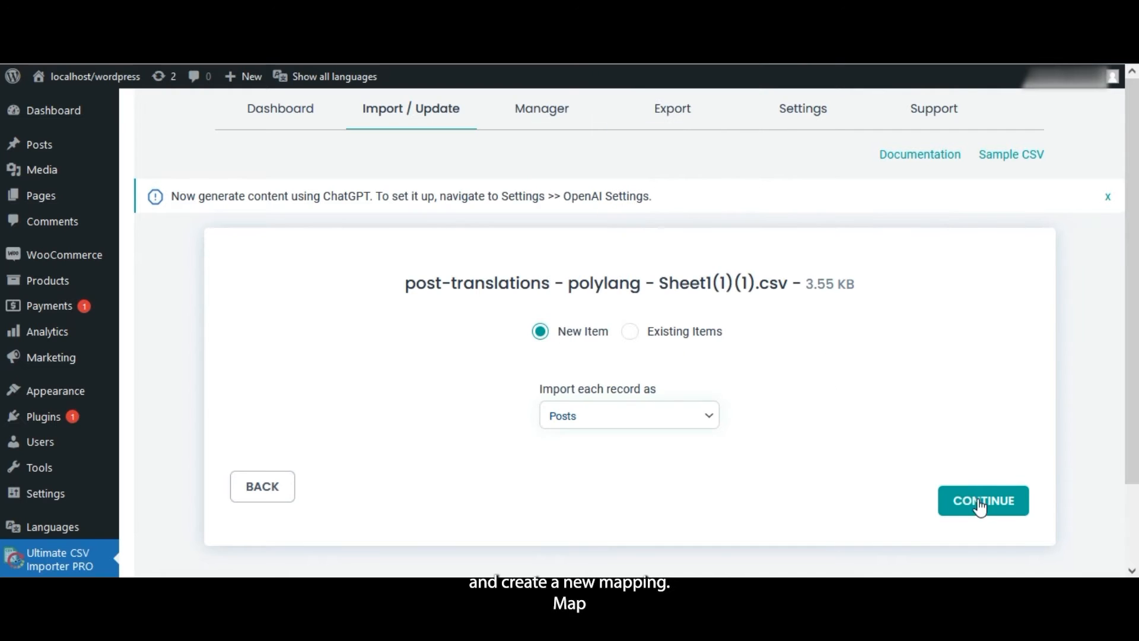
Map the CSV headers (including Title) to WP fields and run the import of all 6 posts.
{"action": "left_click", "coordinate": [983, 501]}
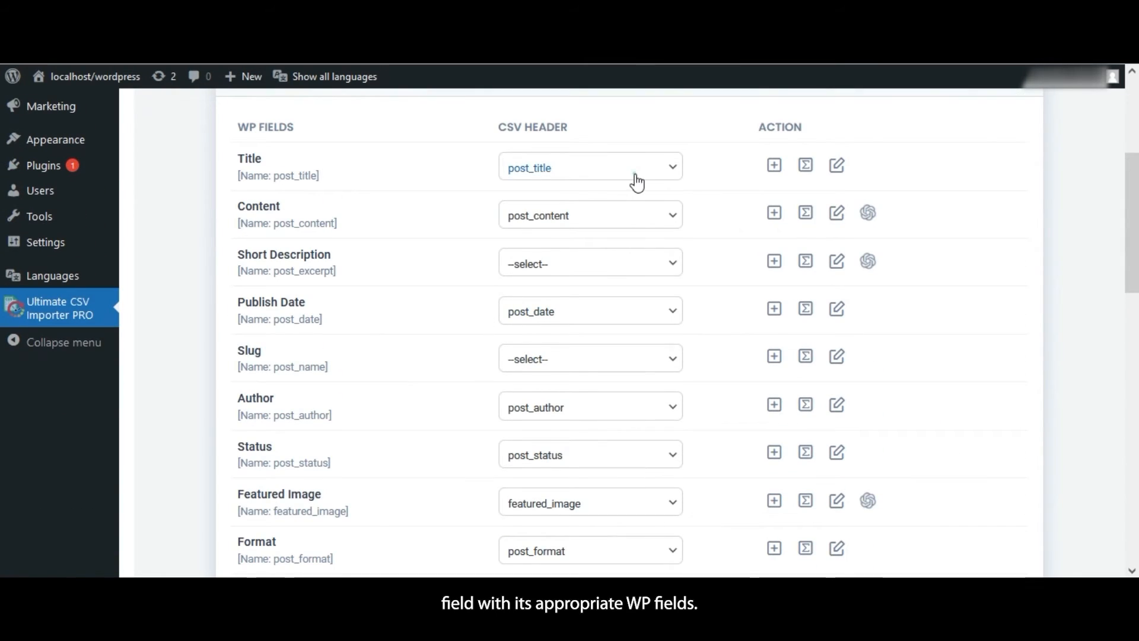
{"action": "left_click", "coordinate": [590, 167]}
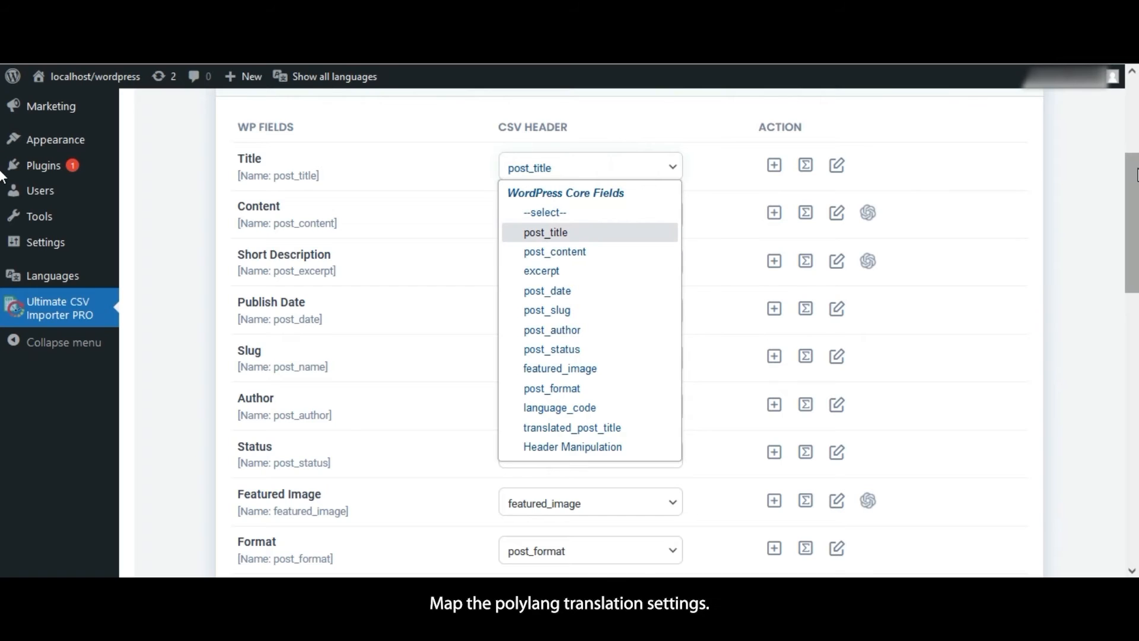
{"action": "scroll", "scroll_direction": "down", "scroll_amount": 3}
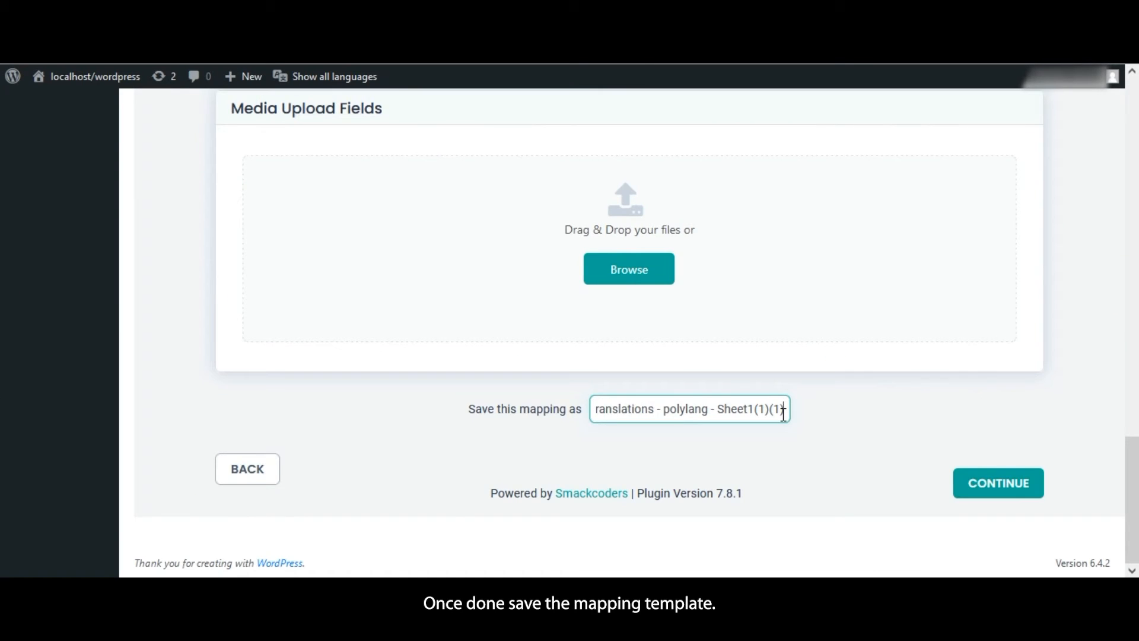
{"action": "left_click", "coordinate": [998, 483]}
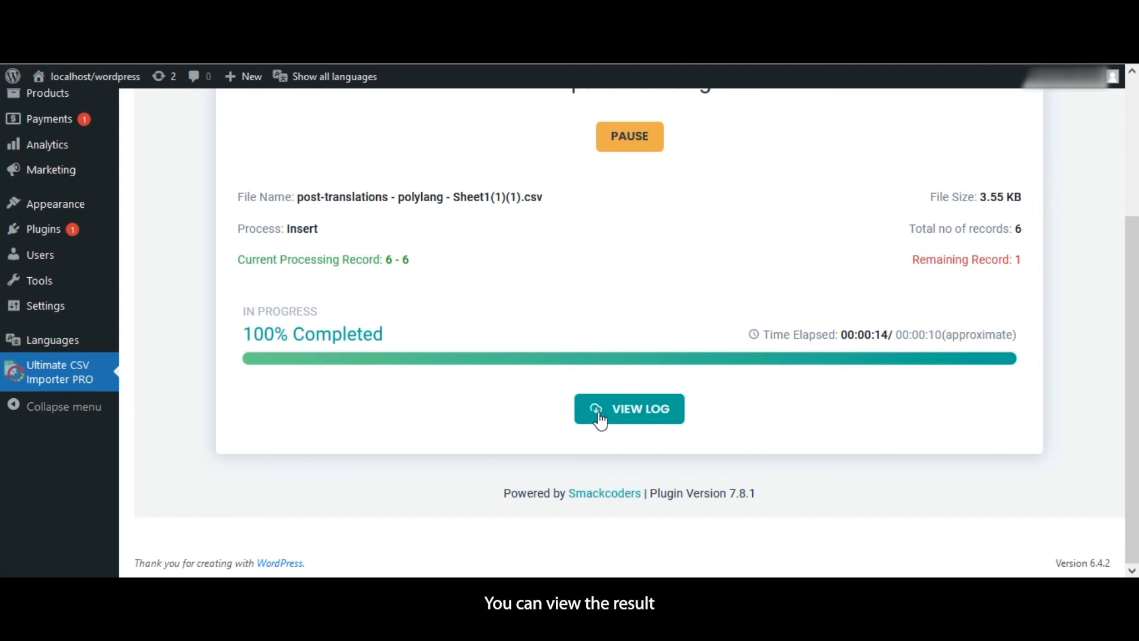
{"action": "left_click", "coordinate": [629, 408]}
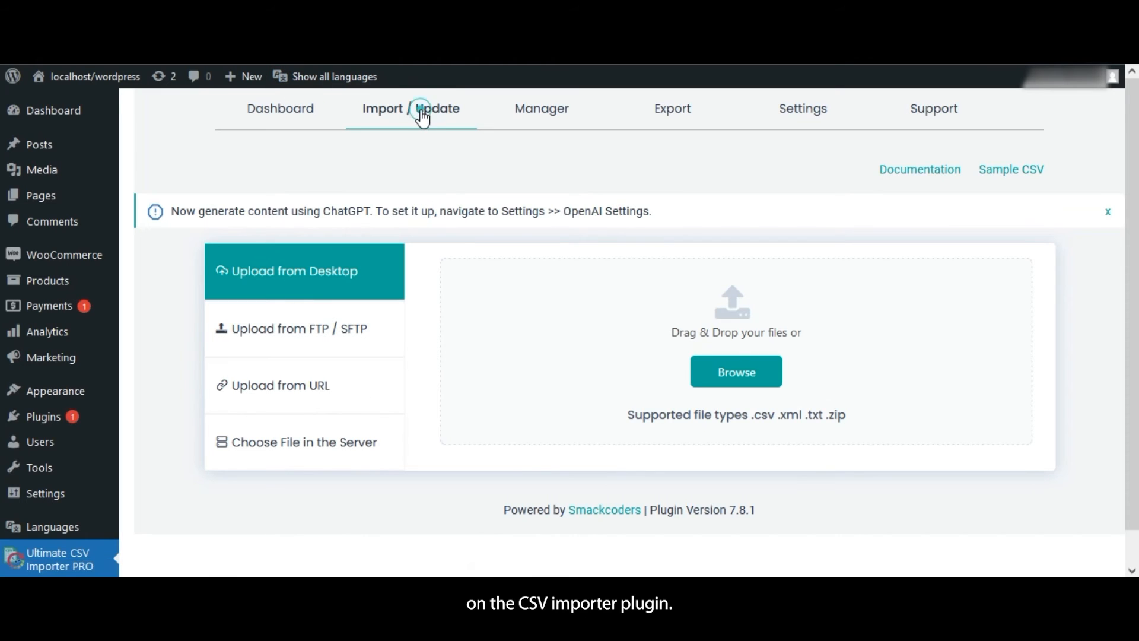
Upload the Woocommerce products CSV as new WooCommerce Product records.
{"action": "left_click", "coordinate": [735, 371]}
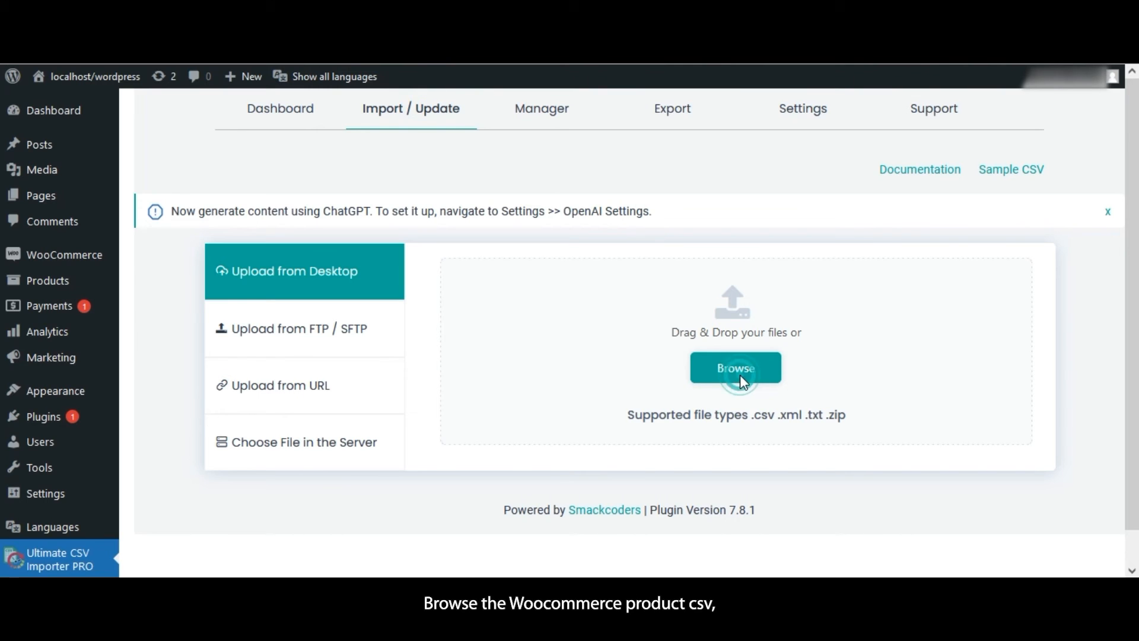
{"action": "left_click", "coordinate": [735, 368]}
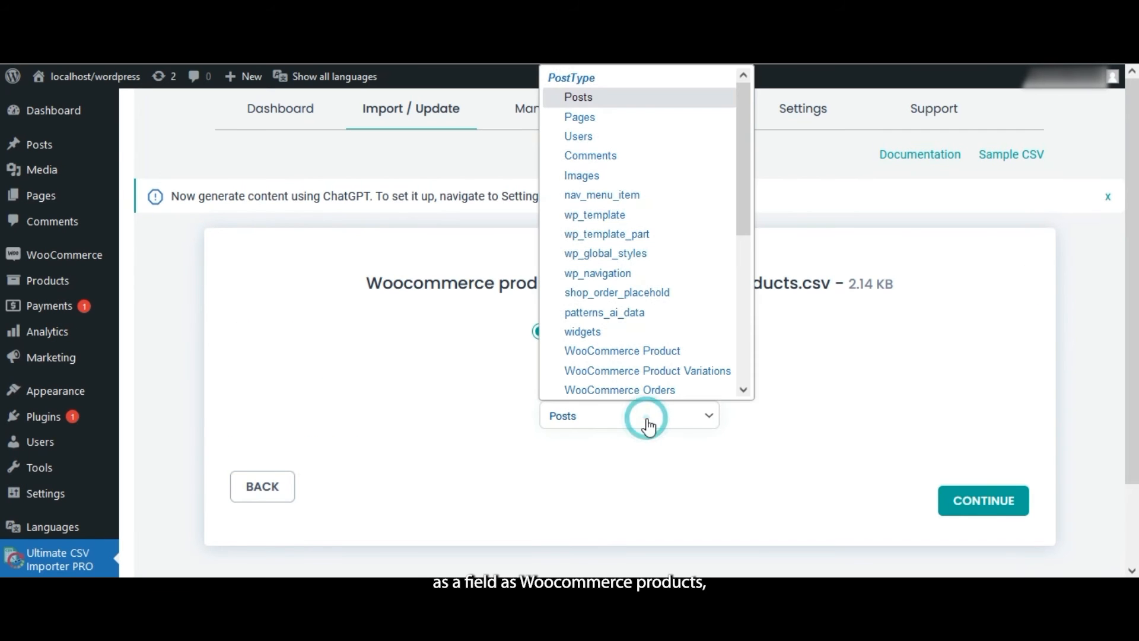
{"action": "left_click", "coordinate": [622, 351]}
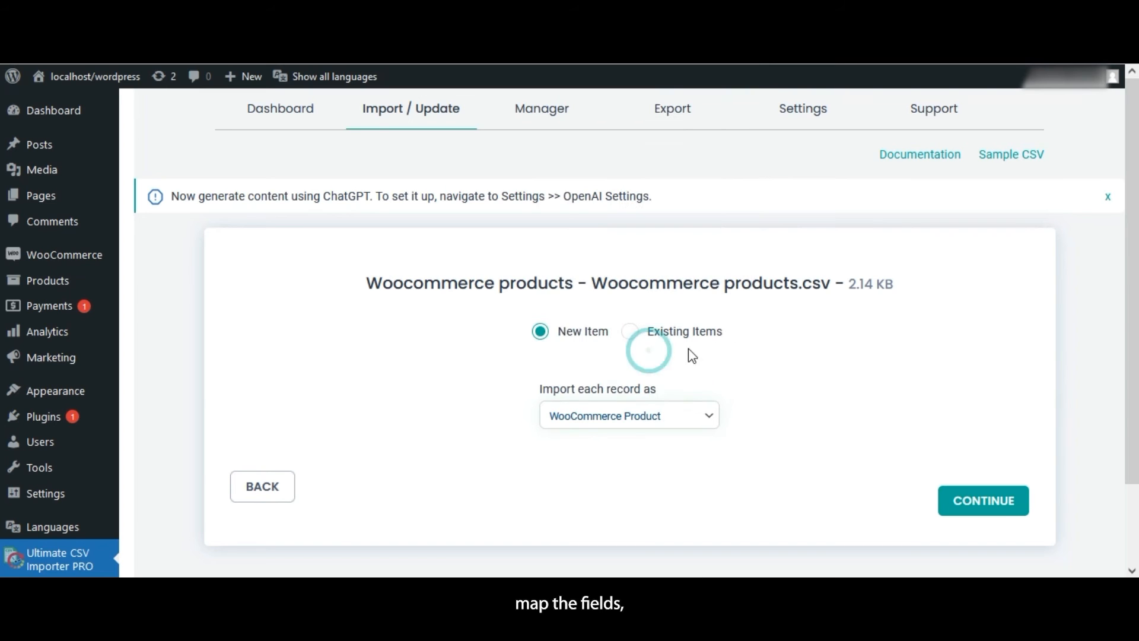
{"action": "left_click", "coordinate": [982, 501]}
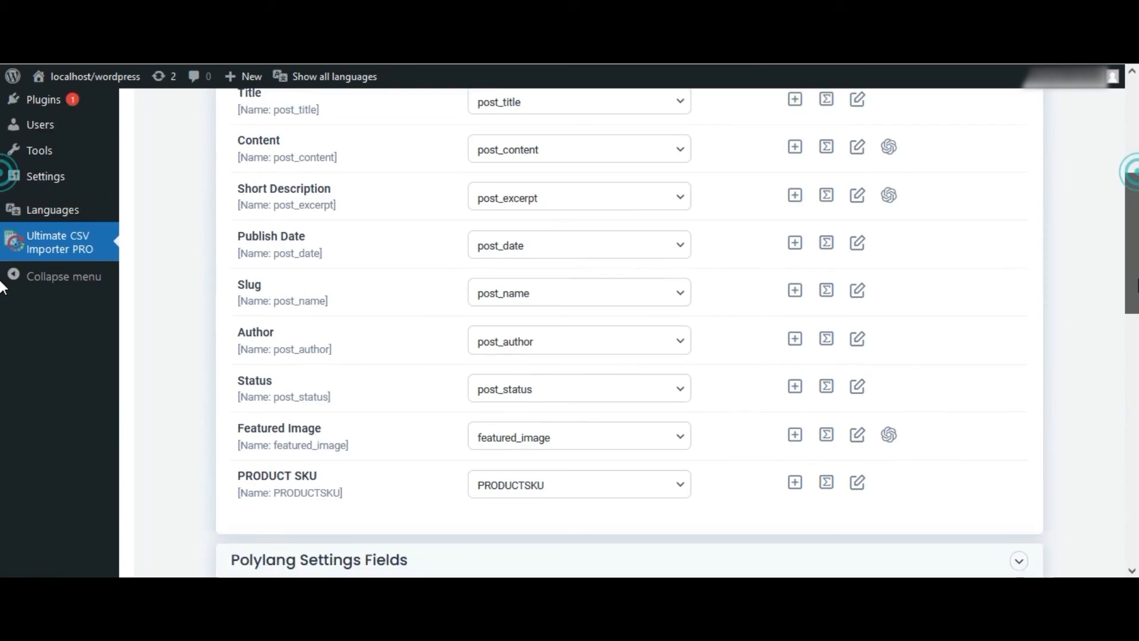
Accept the field mapping, import the two products and verify the first one in admin.
{"action": "scroll", "scroll_direction": "down", "scroll_amount": 3}
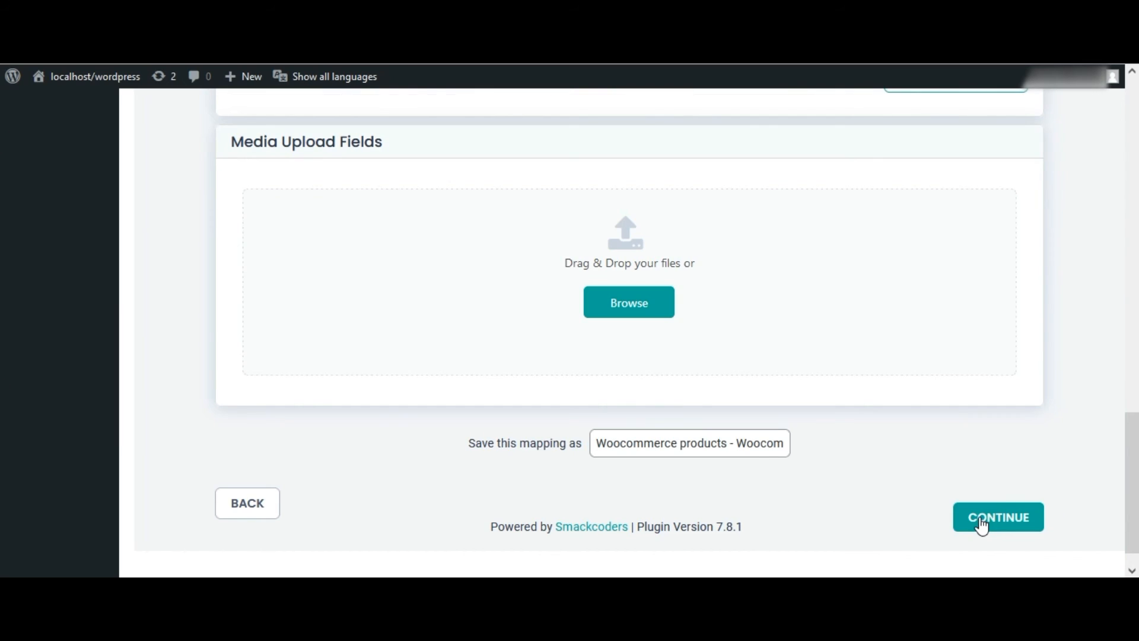
{"action": "left_click", "coordinate": [998, 516]}
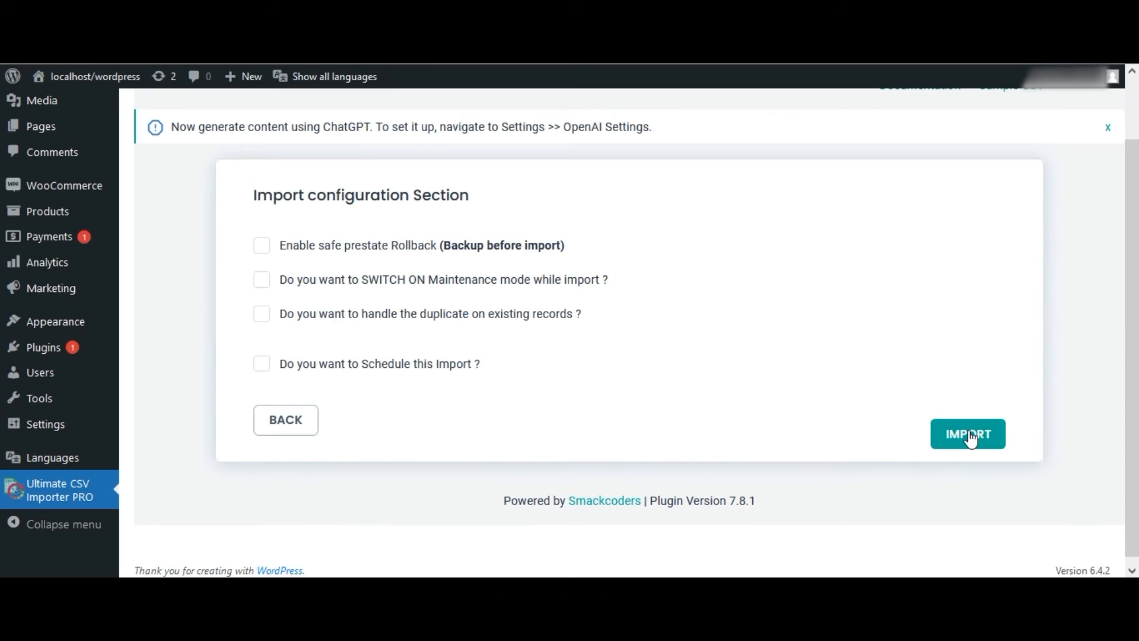
{"action": "left_click", "coordinate": [968, 434]}
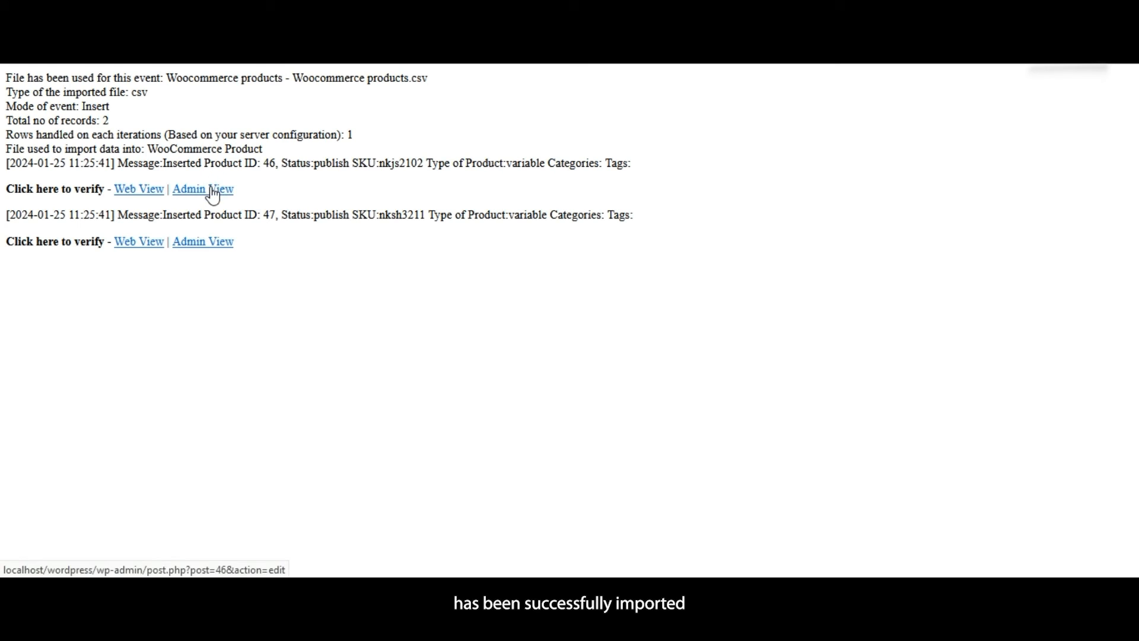
{"action": "left_click", "coordinate": [202, 189]}
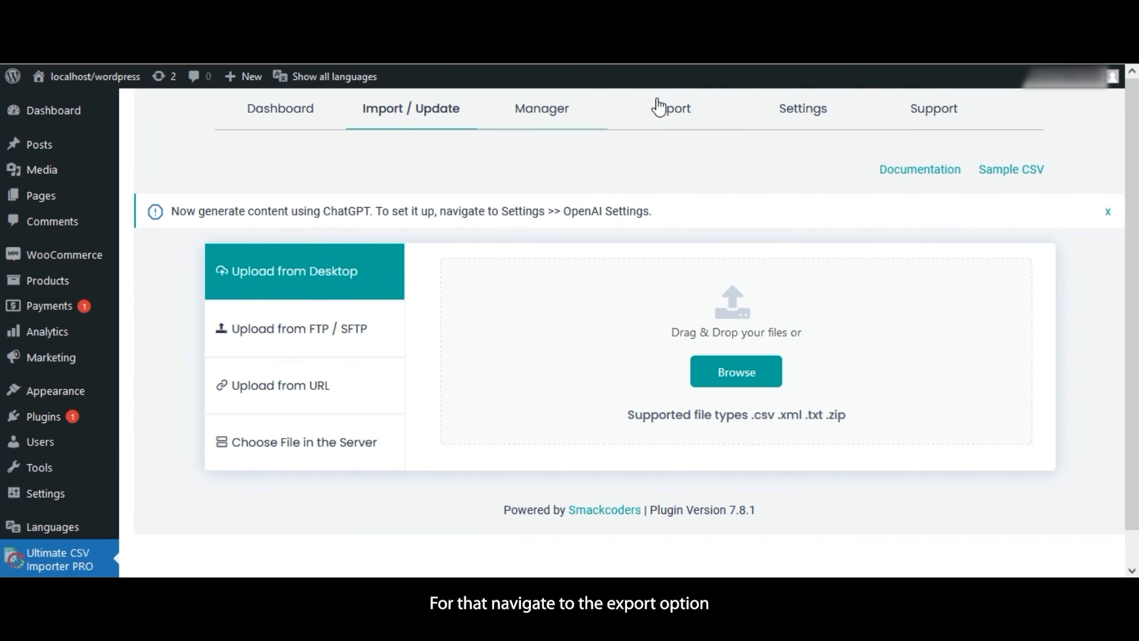
Export Woo-Commerce Variations as a CSV file named 'Woocommerce variations'.
{"action": "left_click", "coordinate": [672, 108]}
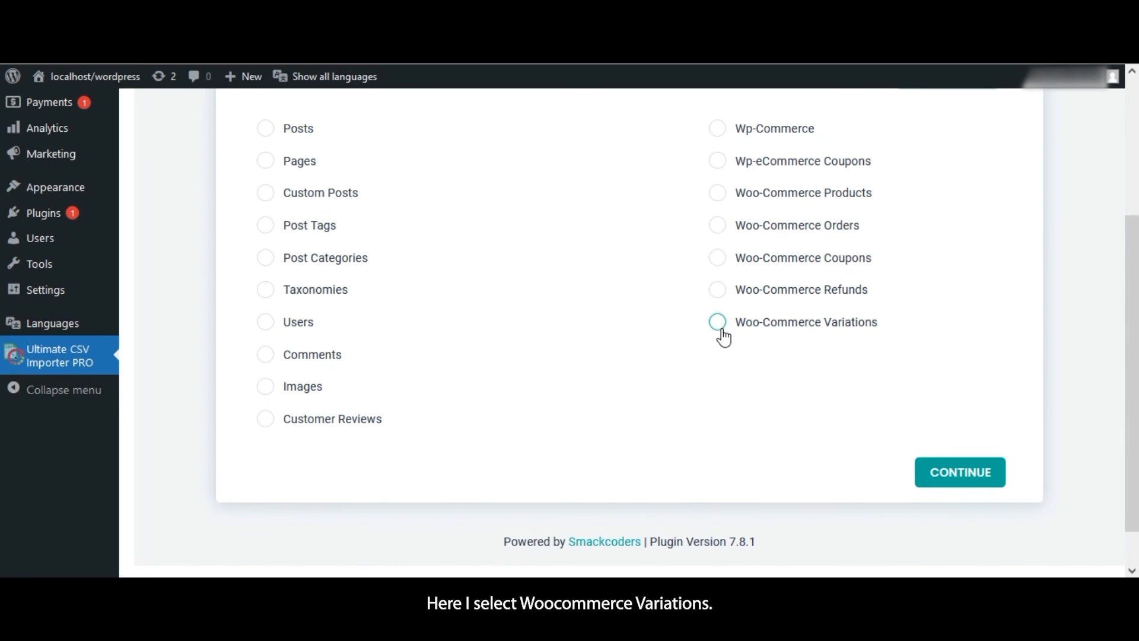
{"action": "left_click", "coordinate": [718, 322]}
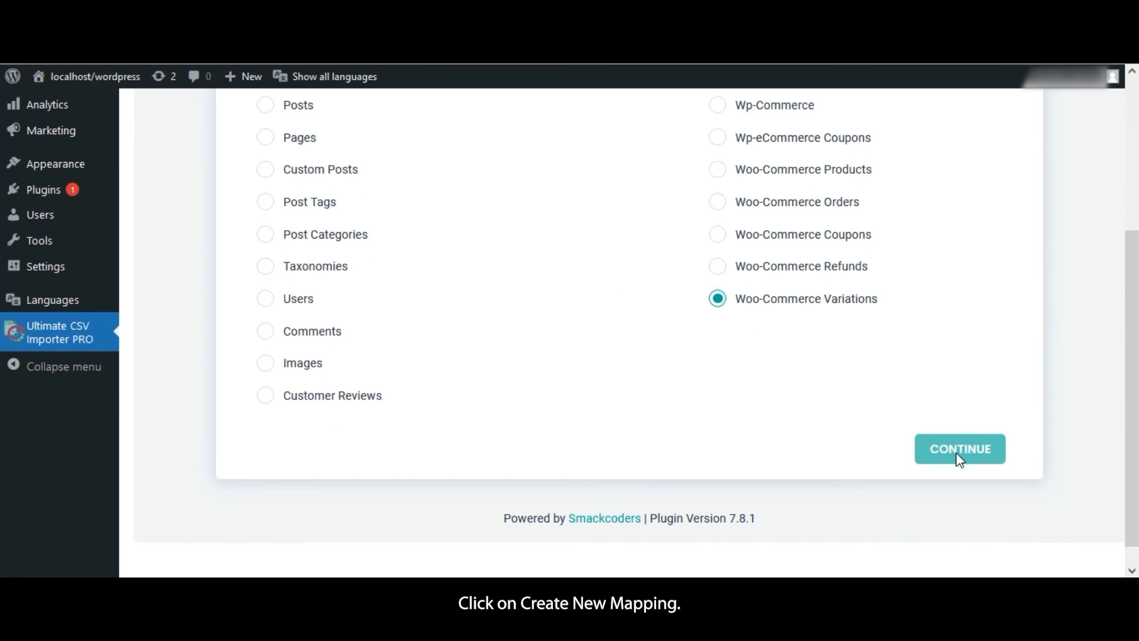
{"action": "left_click", "coordinate": [959, 449]}
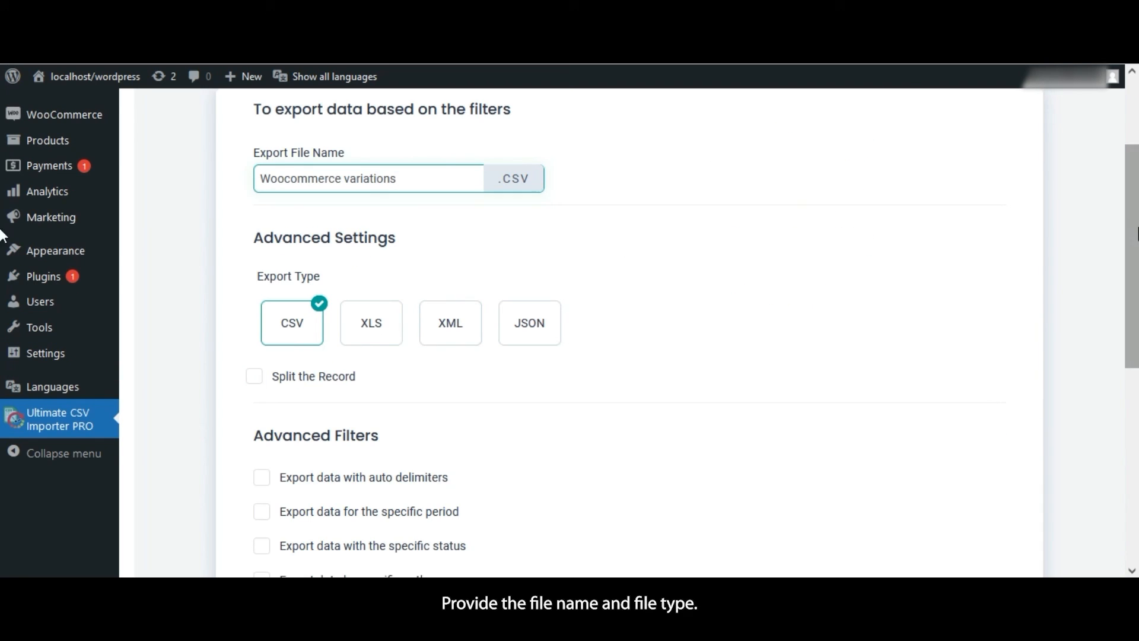
{"action": "scroll", "scroll_direction": "down", "scroll_amount": 3}
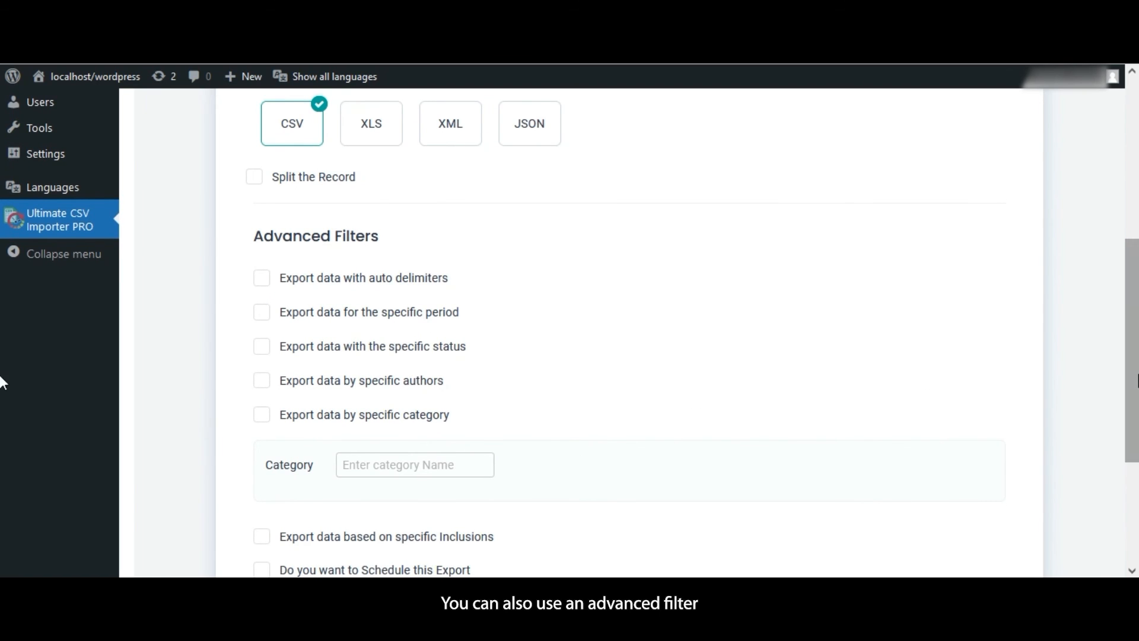
{"action": "scroll", "scroll_direction": "down", "scroll_amount": 3}
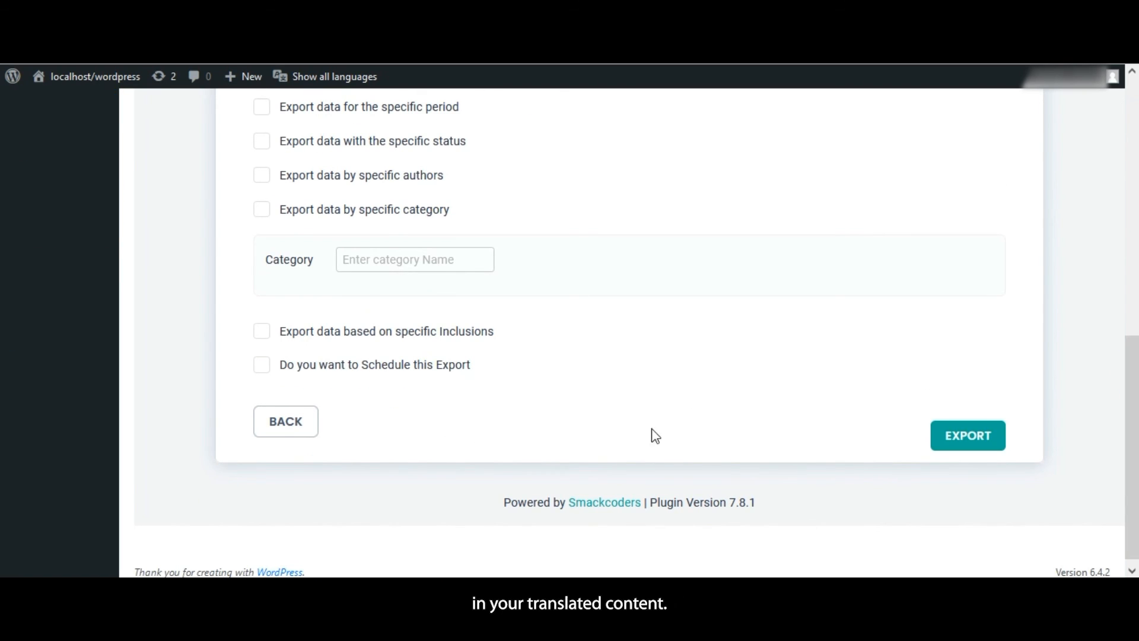
{"action": "mouse_move", "coordinate": [948, 428]}
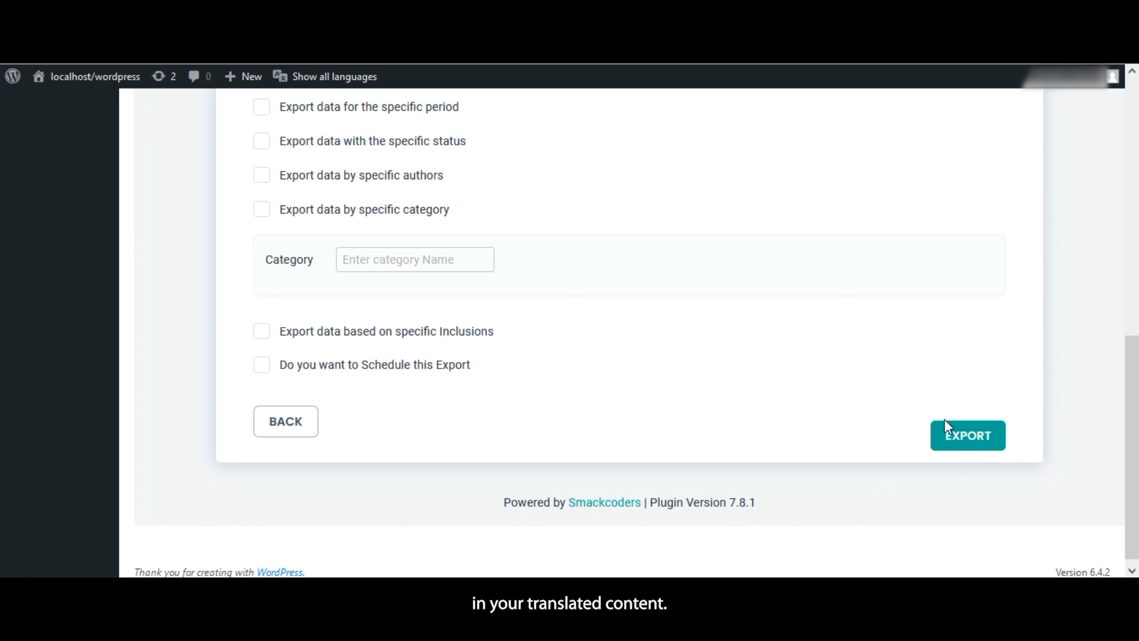
{"action": "left_click", "coordinate": [967, 435]}
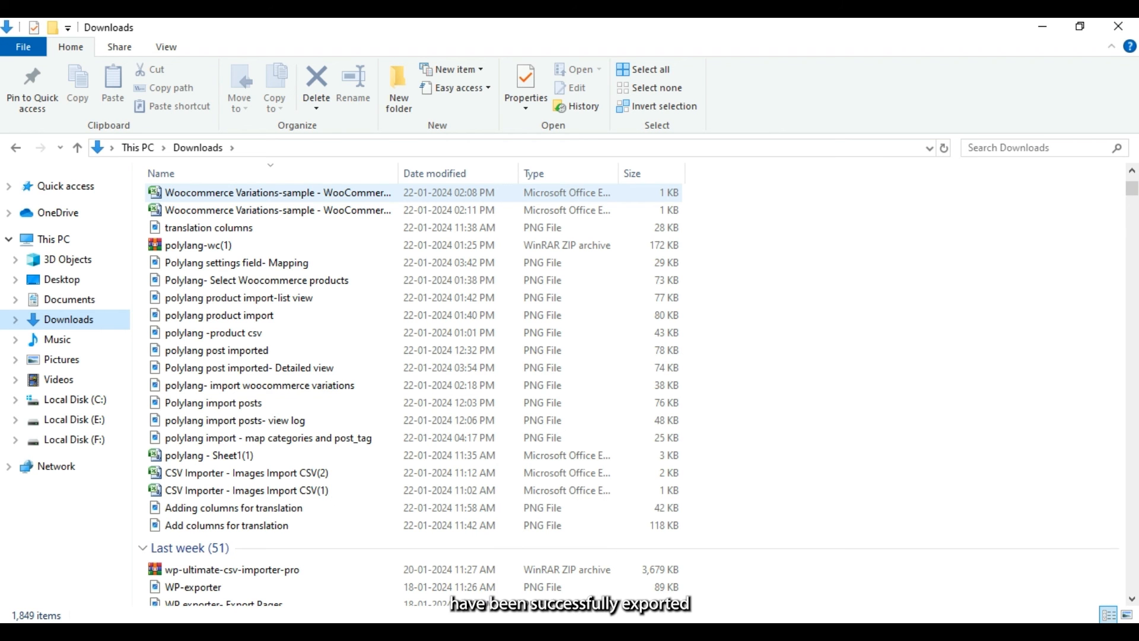
Open the Woocommerce Variations-sample file from Downloads in Excel.
{"action": "double_click", "coordinate": [278, 192]}
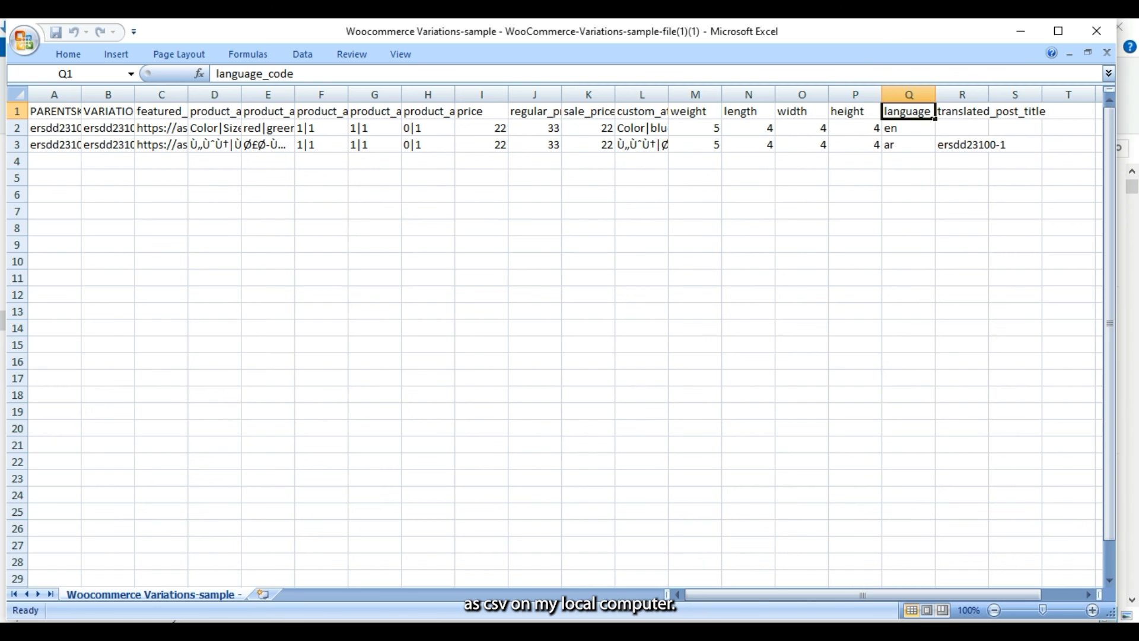